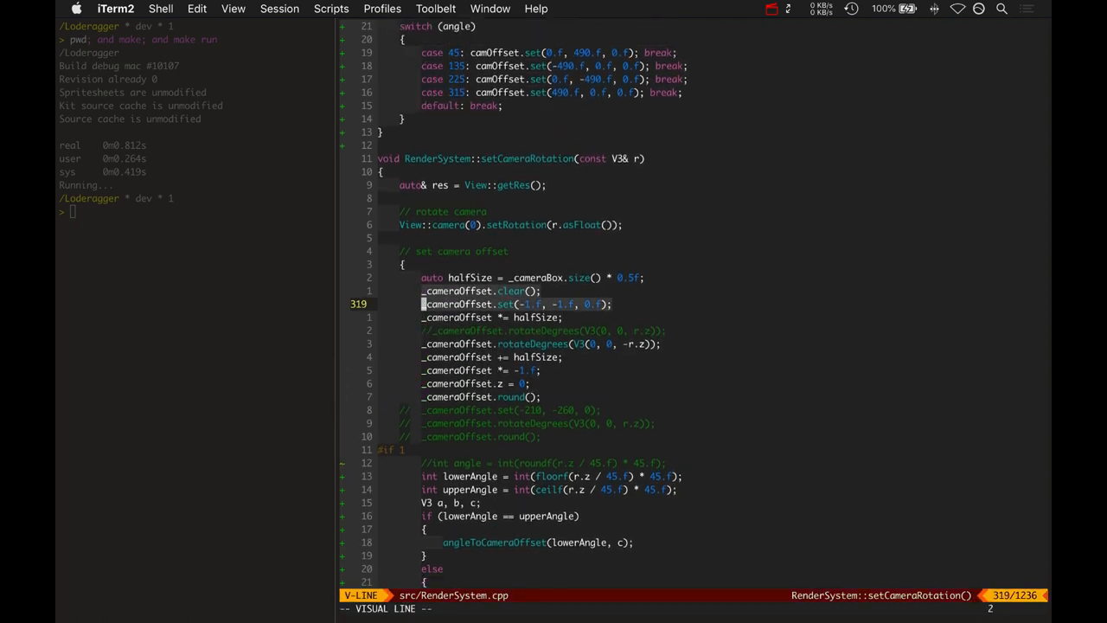
pyautogui.scroll(-3)
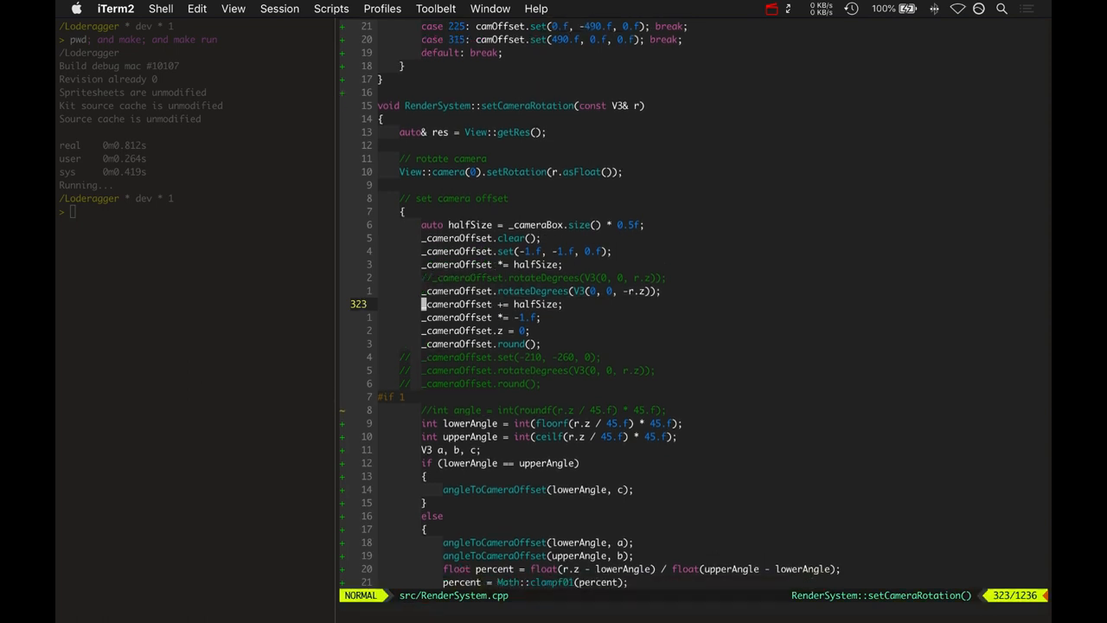
pyautogui.press('V')
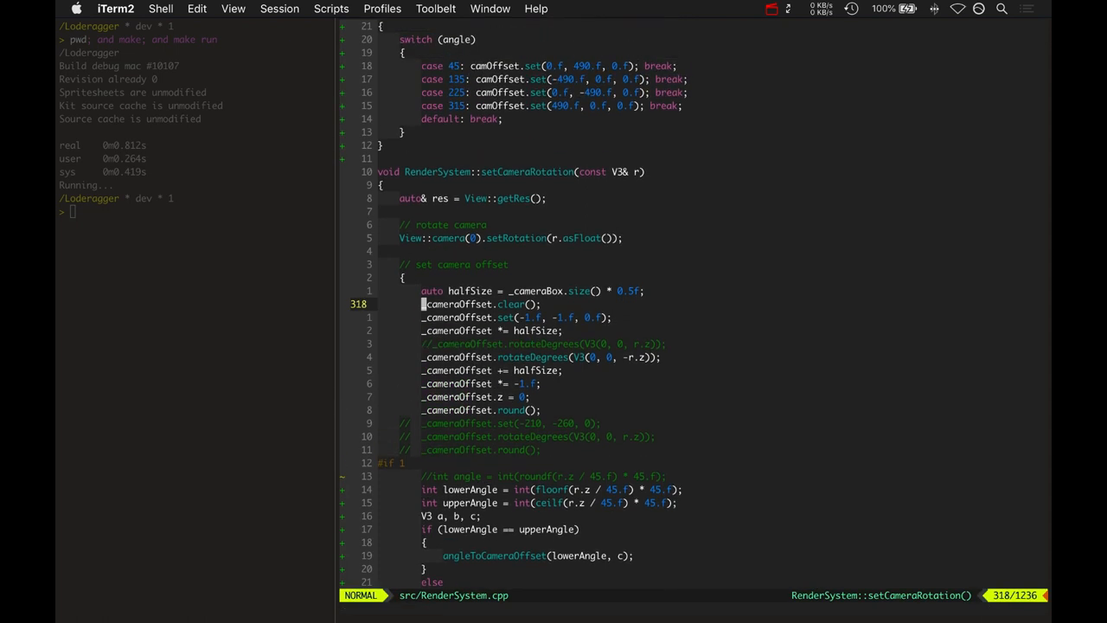
pyautogui.press('V')
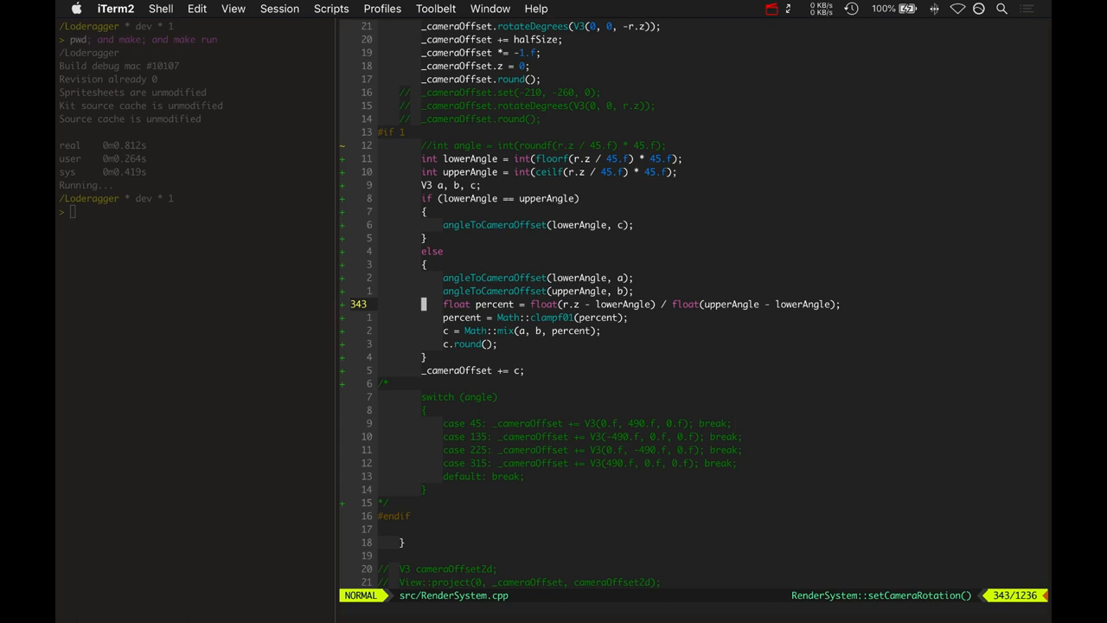
pyautogui.press('V')
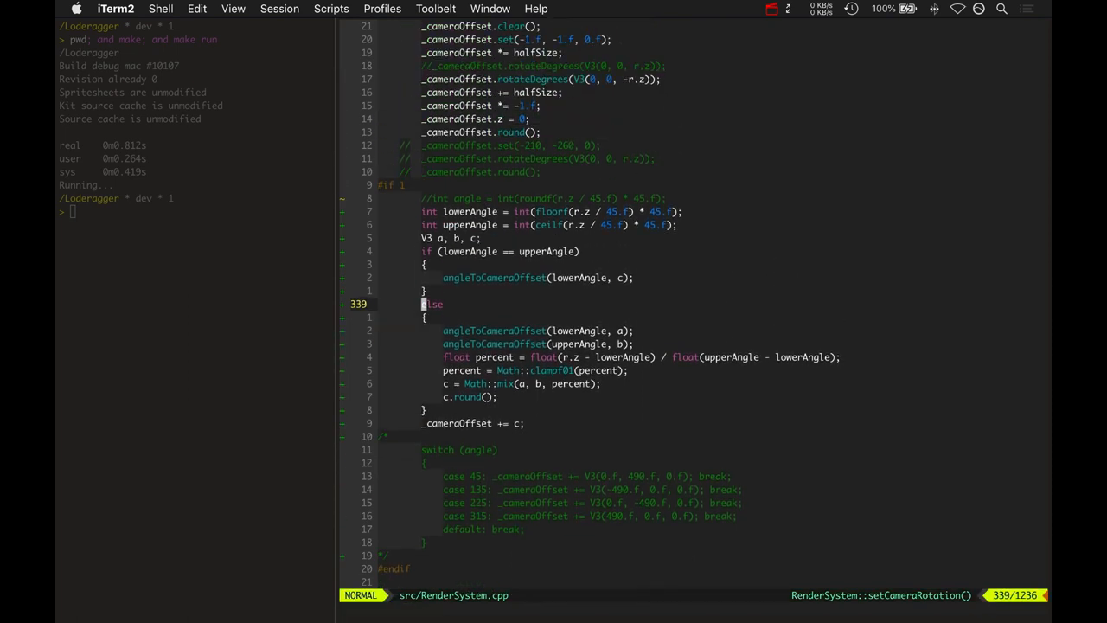
pyautogui.press('V')
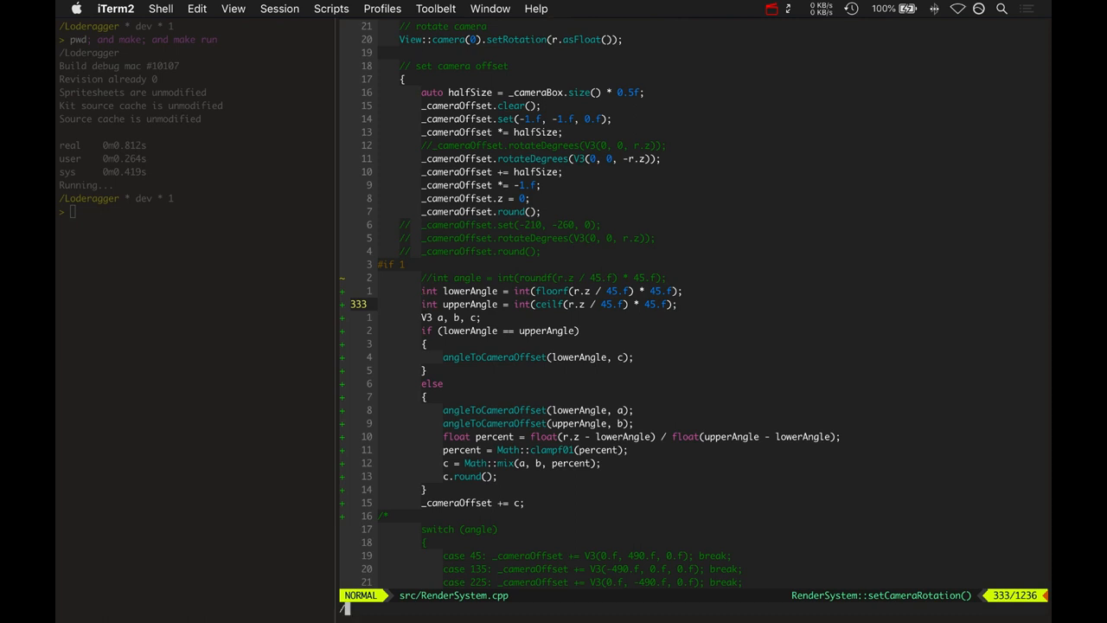
pyautogui.scroll(-3)
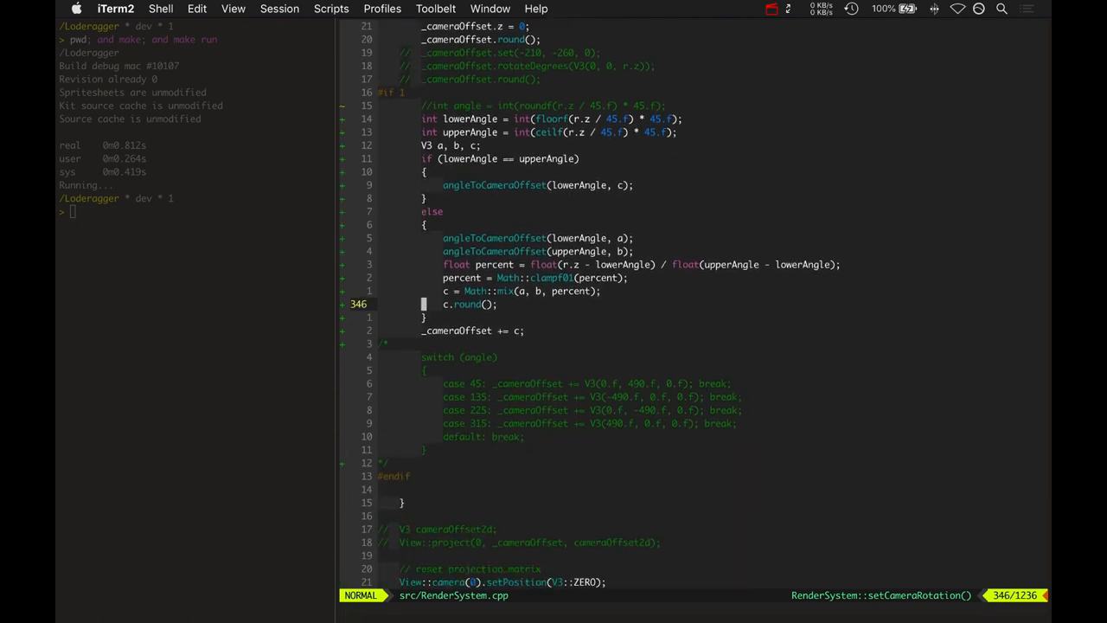
pyautogui.scroll(-3)
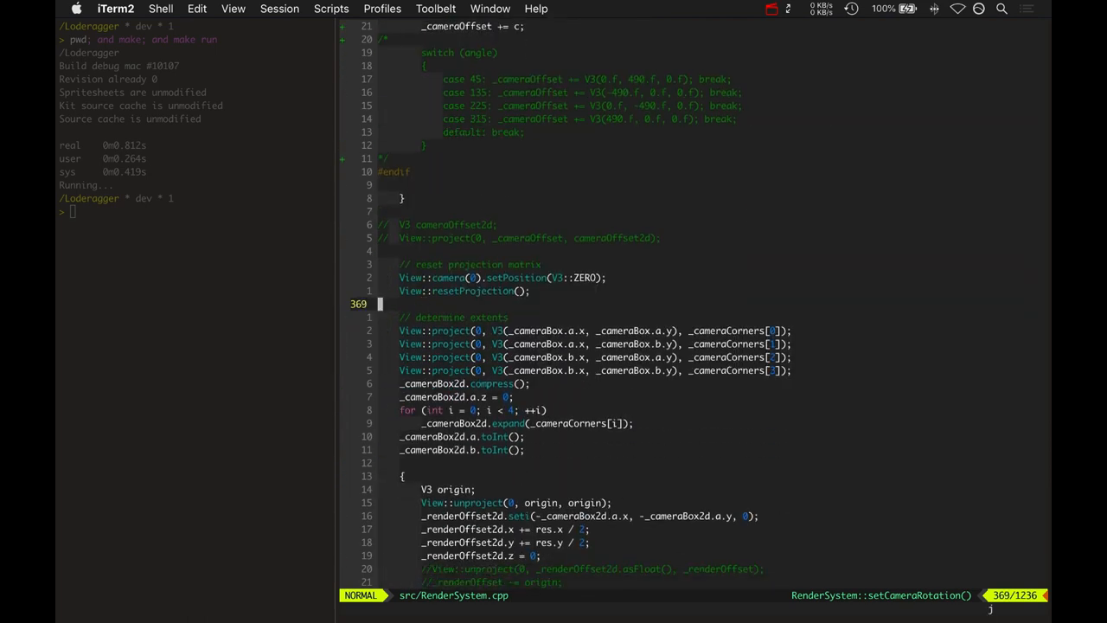
pyautogui.scroll(-3)
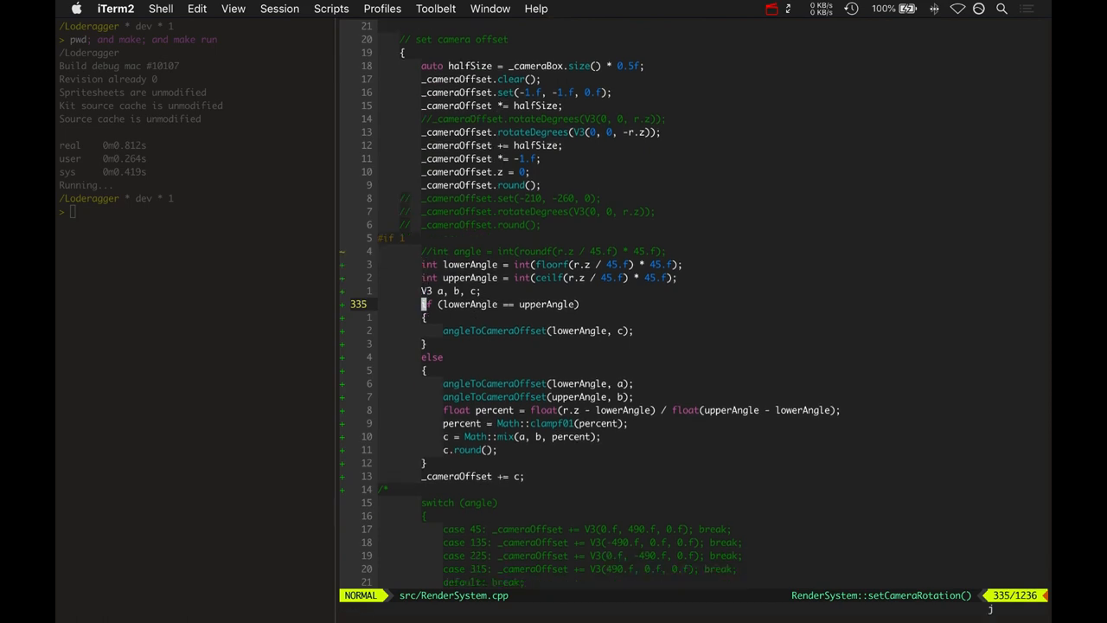
pyautogui.scroll(-3)
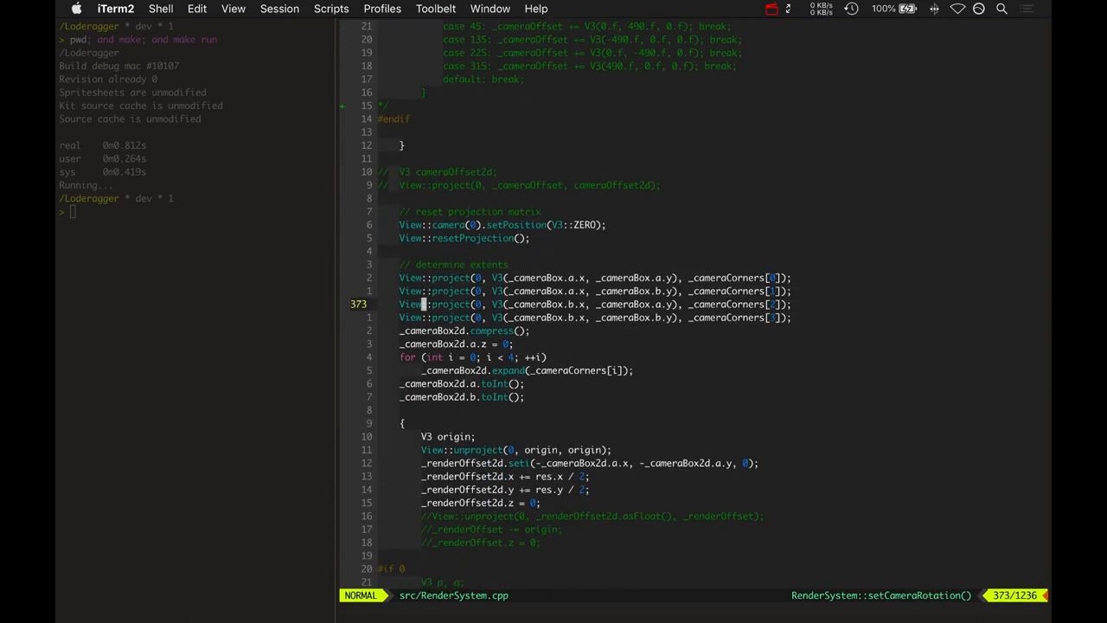
pyautogui.scroll(-3)
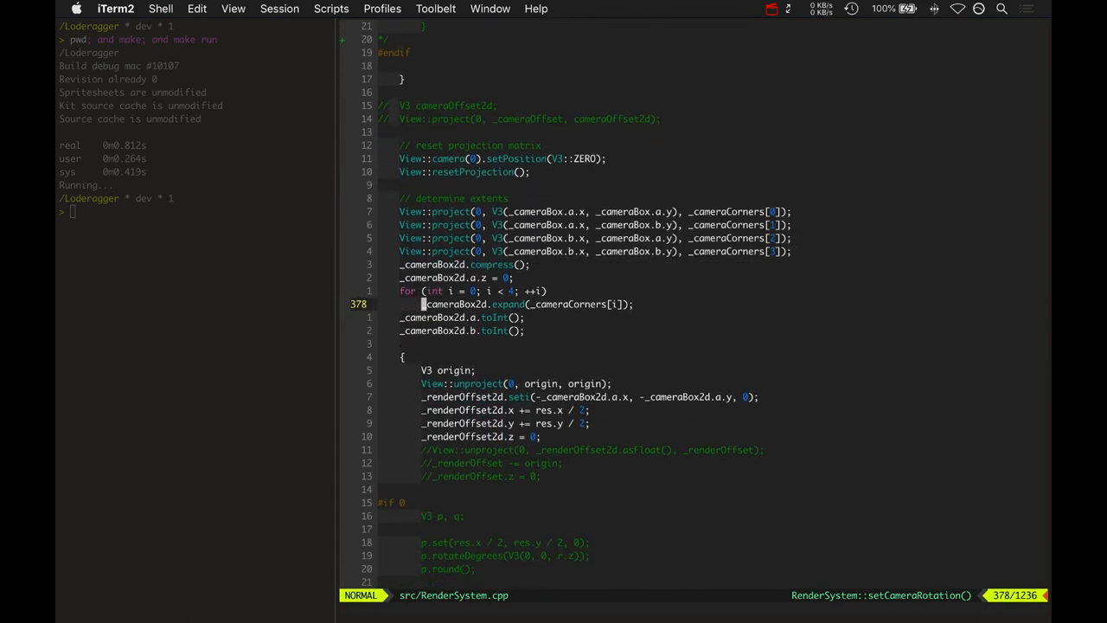